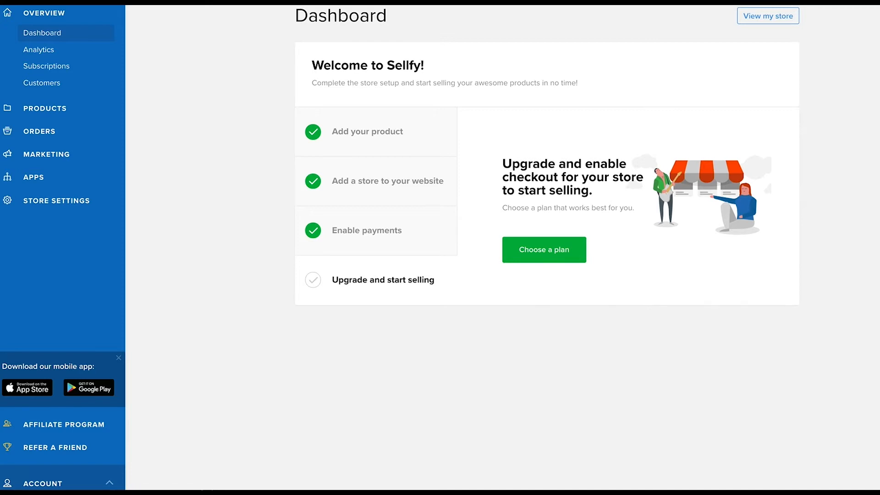
# - Open the 'Choose a plan' page from the Sellfy dashboard to view yearly plan pricing
pyautogui.click(544, 250)
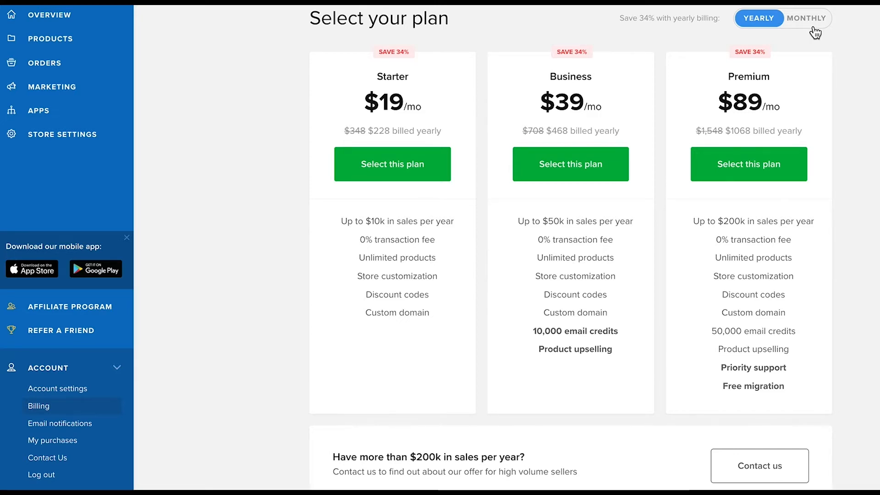
pyautogui.click(806, 17)
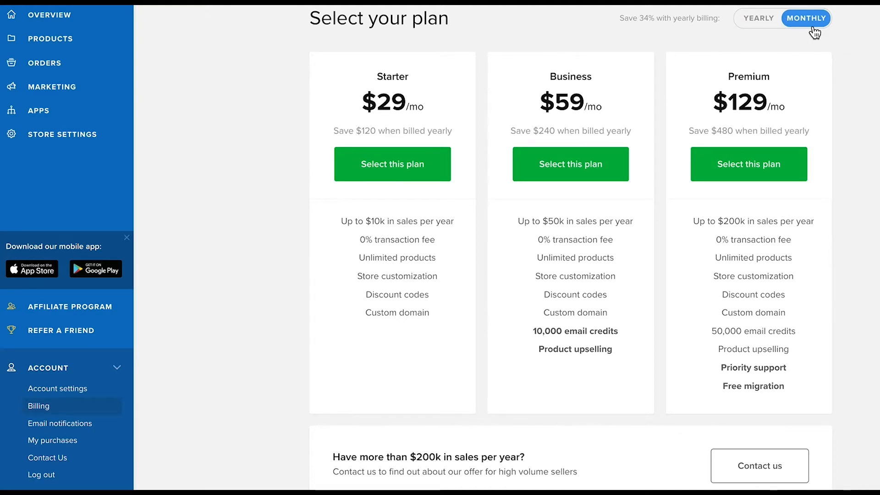
pyautogui.click(758, 18)
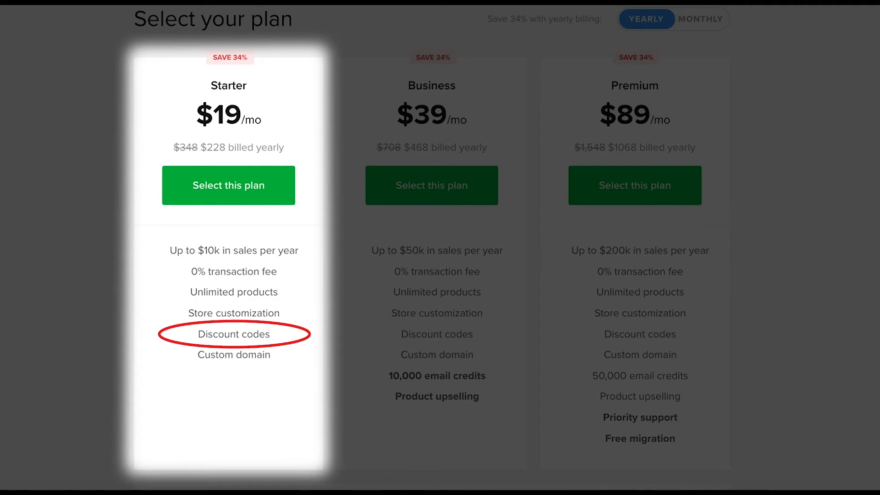
pyautogui.moveTo(233, 354)
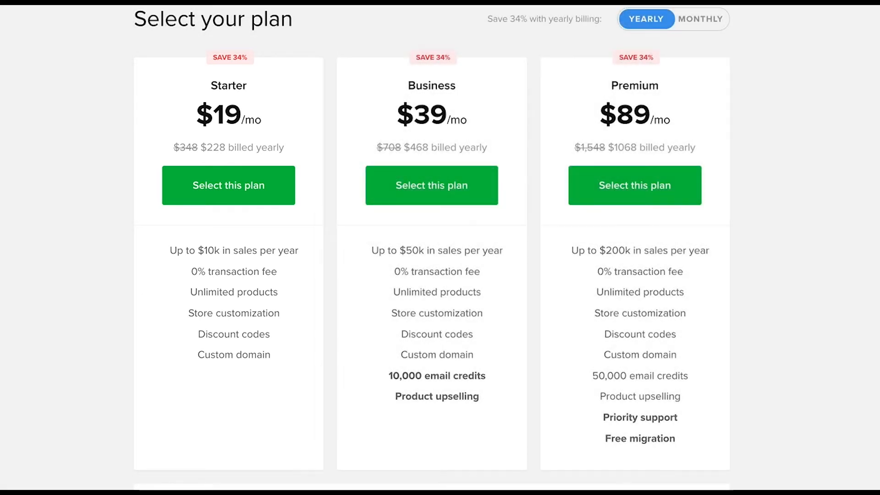
pyautogui.click(431, 185)
pyautogui.write('what')
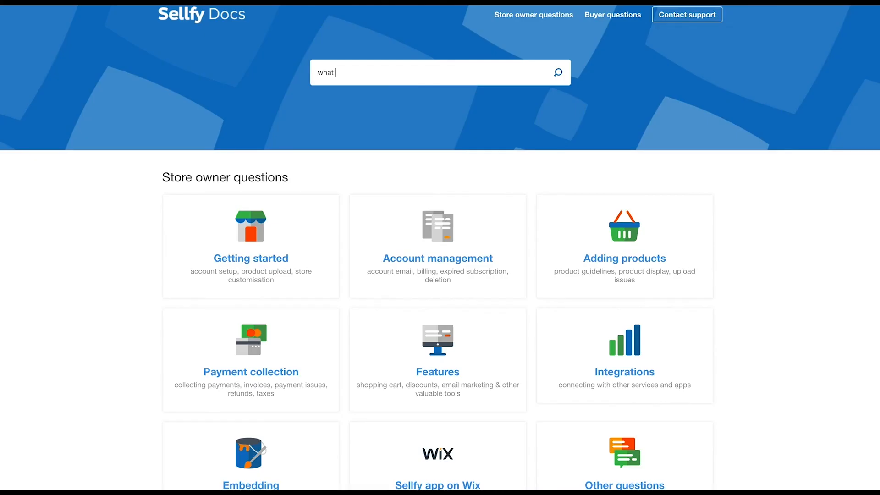
# - Enter 'what do you need help with?' in the Sellfy Docs search box
pyautogui.write('do you need help with')
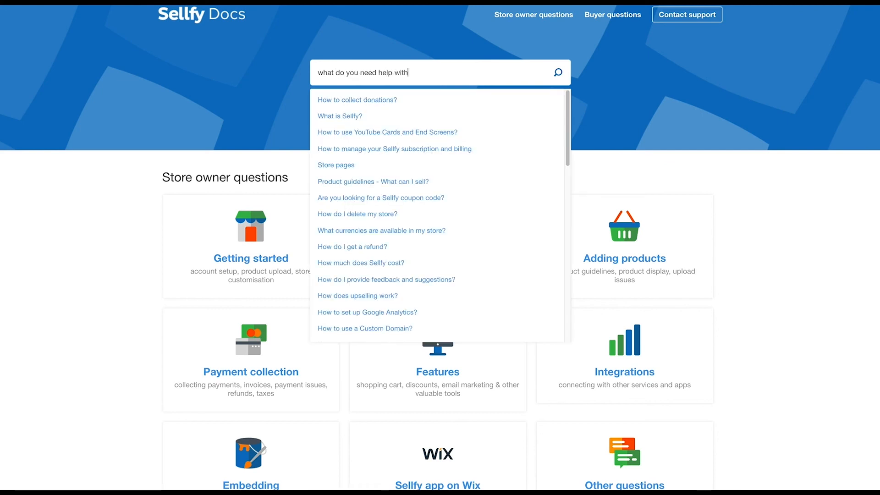
pyautogui.write('?')
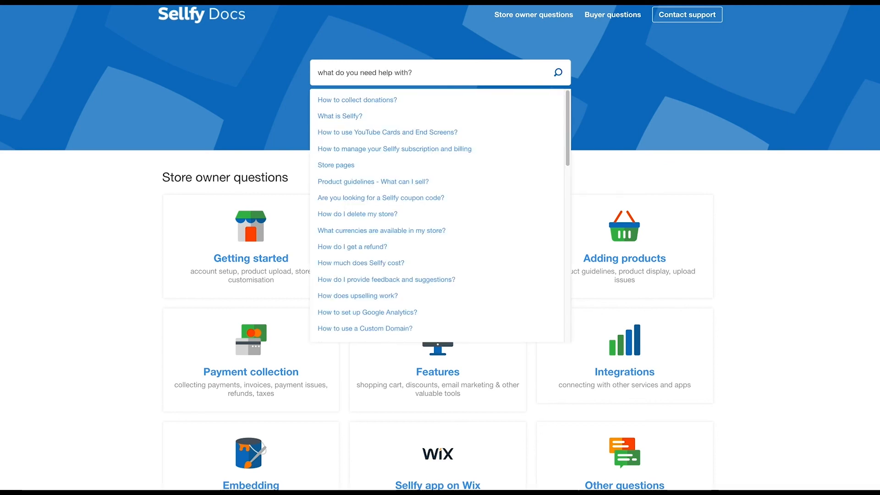